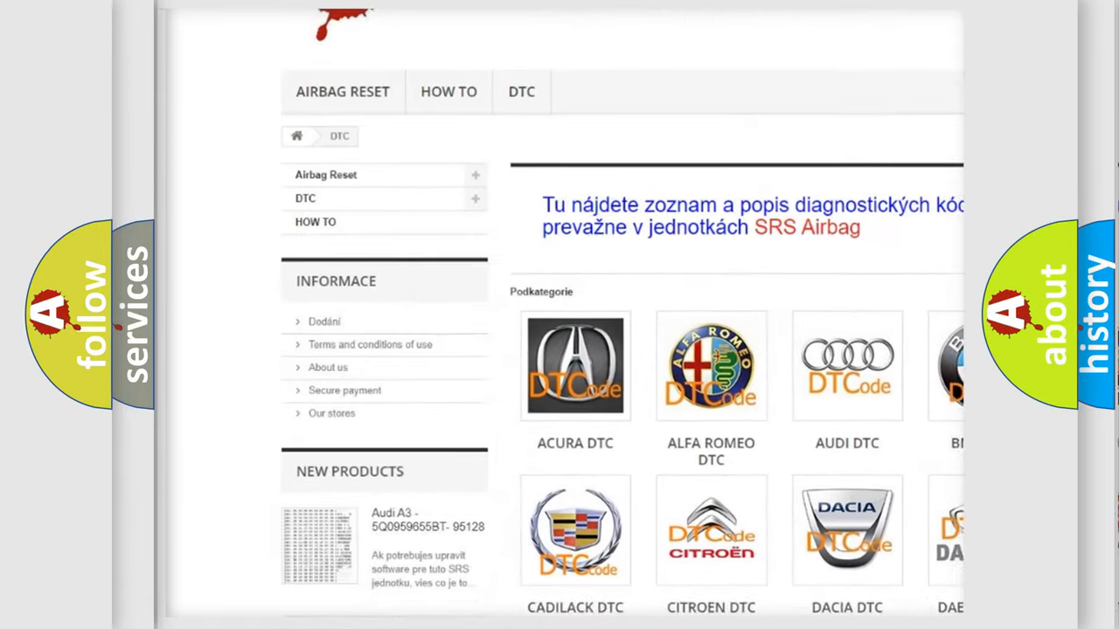
pyautogui.scroll(-3)
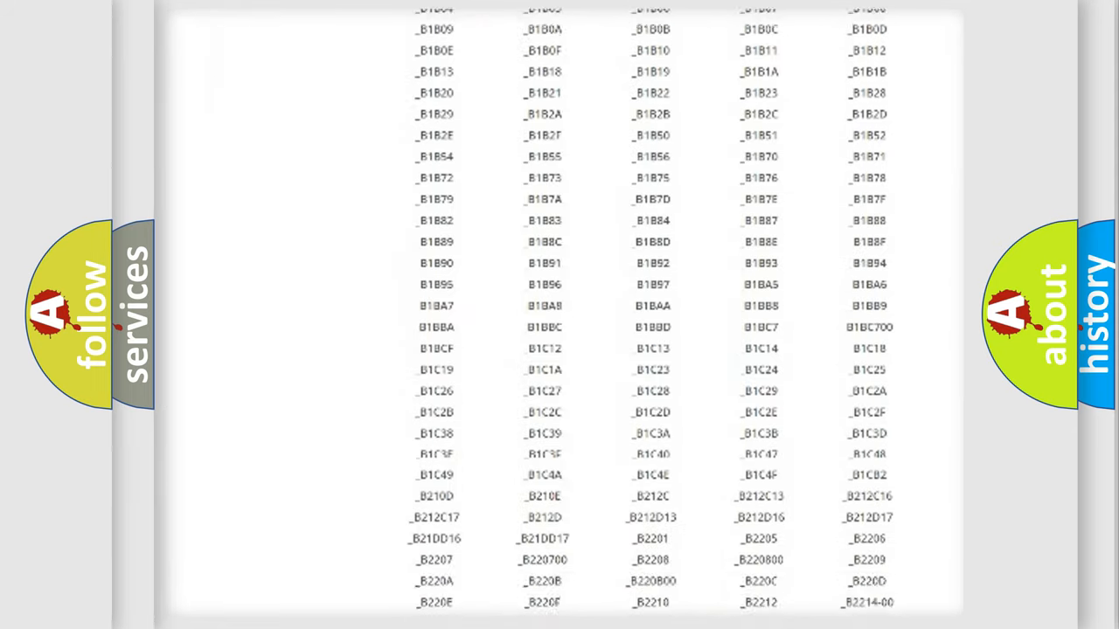
pyautogui.scroll(-3)
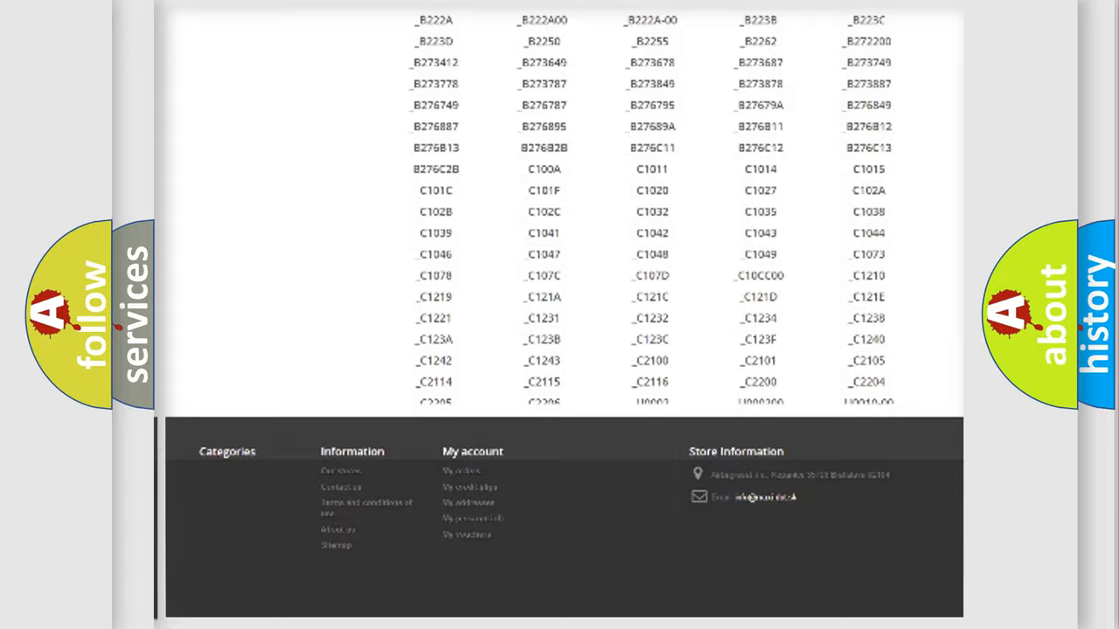